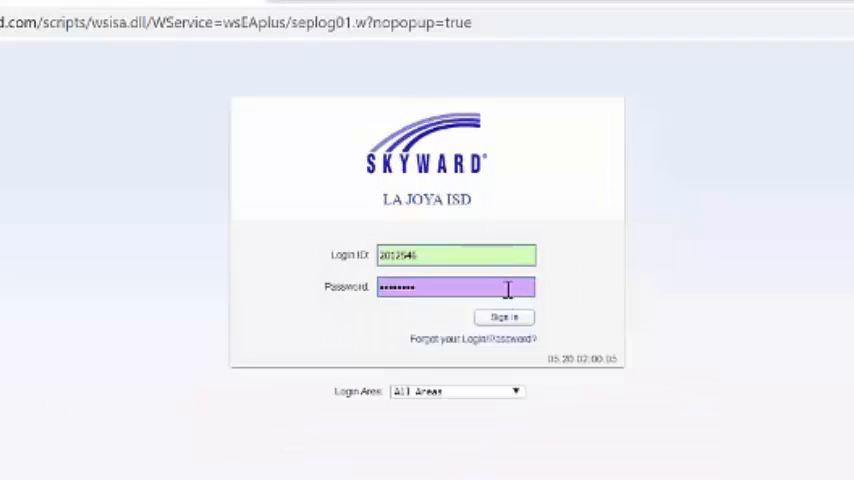
- Sign in to the La Joya ISD Family Access account with the filled-in credentials
{"action": "left_click", "coordinate": [504, 316]}
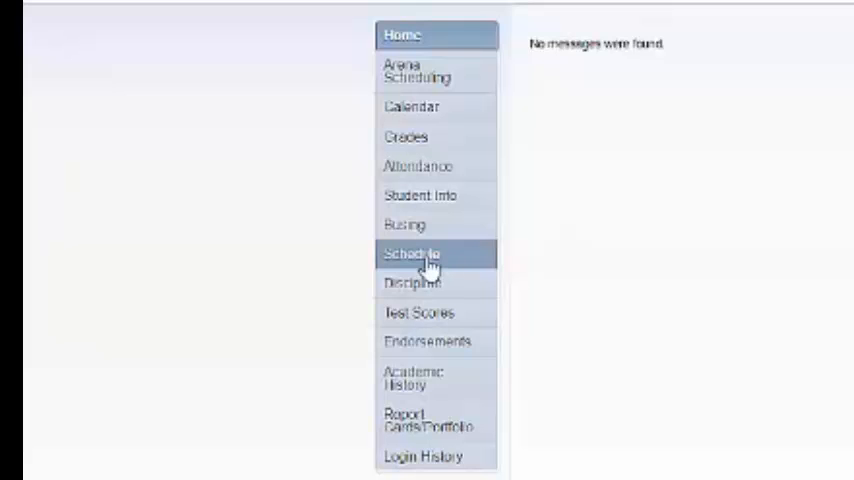
- Reach the 2020-2021 Request Courses window for Palmview High School via Schedule
{"action": "left_click", "coordinate": [412, 252]}
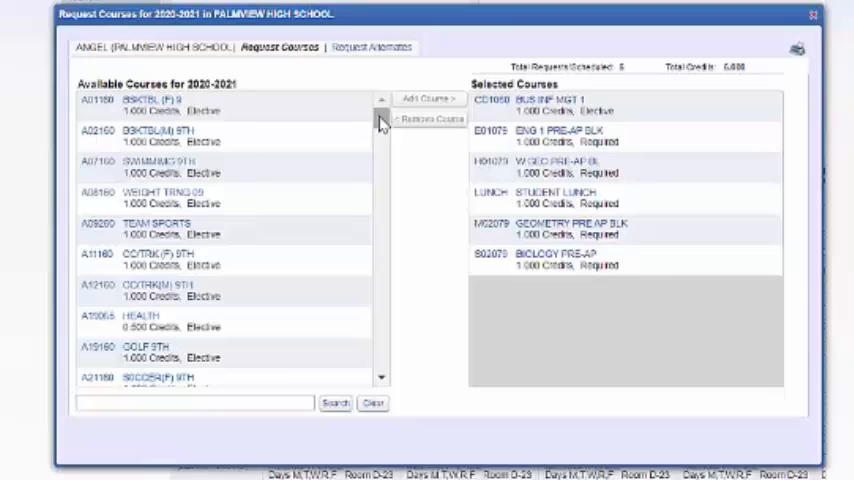
- Move Soccer(F) 9th from Available Courses into the selected 2020-2021 requests
{"action": "scroll", "scroll_direction": "down", "scroll_amount": 3}
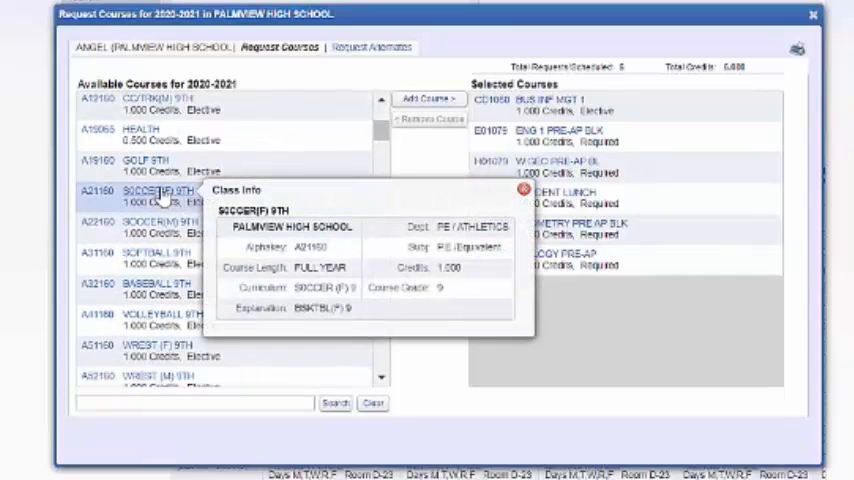
{"action": "mouse_move", "coordinate": [410, 108]}
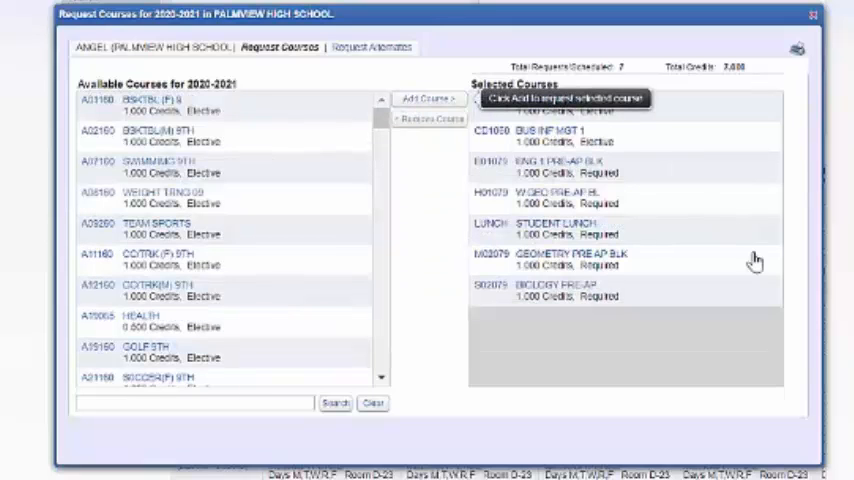
{"action": "left_click", "coordinate": [428, 98]}
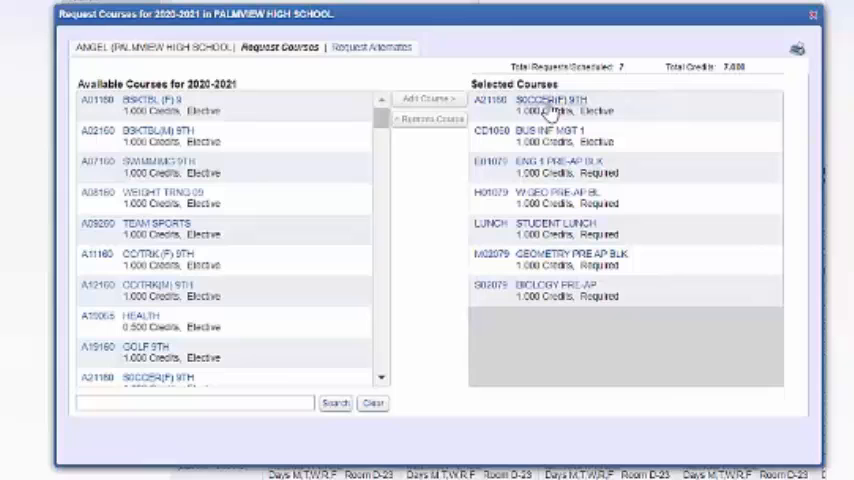
{"action": "scroll", "scroll_direction": "down", "scroll_amount": 3}
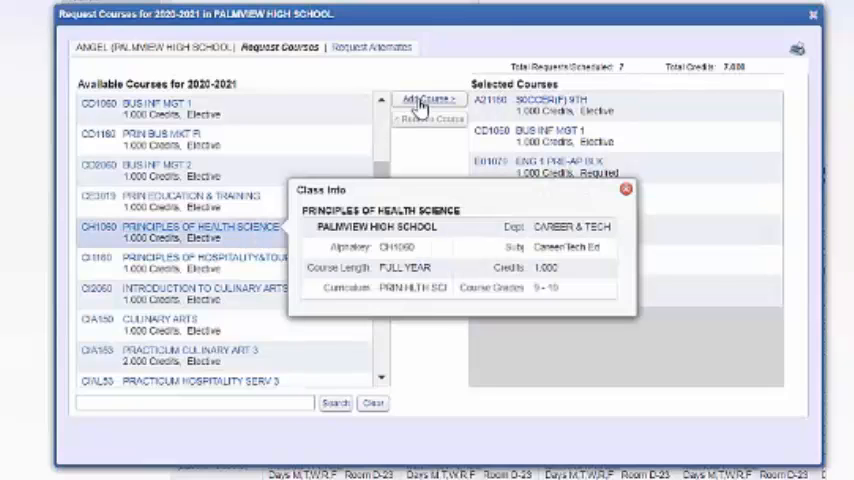
- Move Principles of Health Science into the selected requests beneath Soccer(F) 9th
{"action": "left_click", "coordinate": [428, 98]}
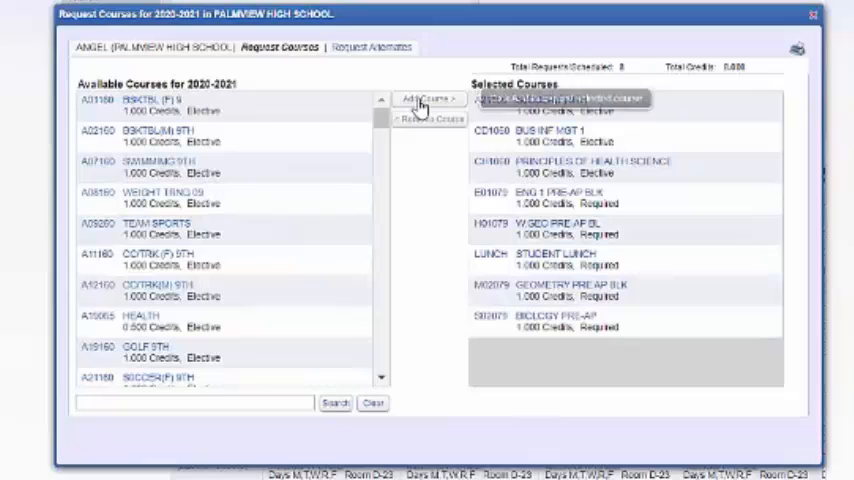
{"action": "left_click", "coordinate": [426, 98]}
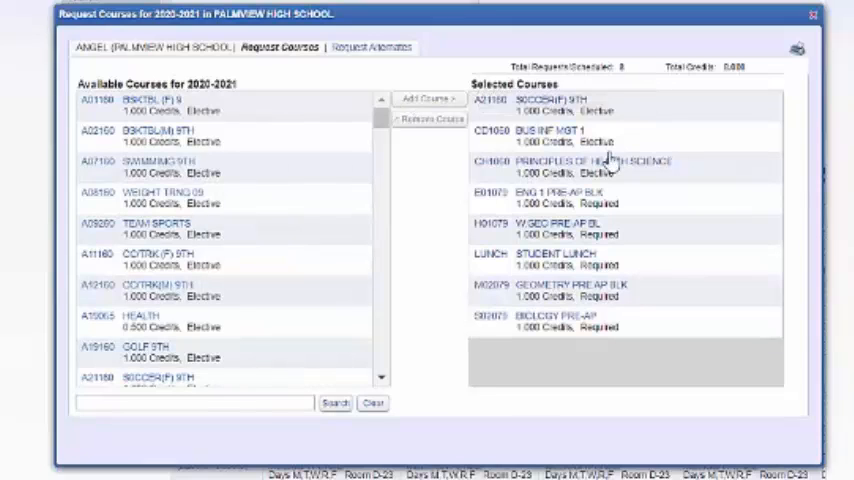
{"action": "mouse_move", "coordinate": [662, 110]}
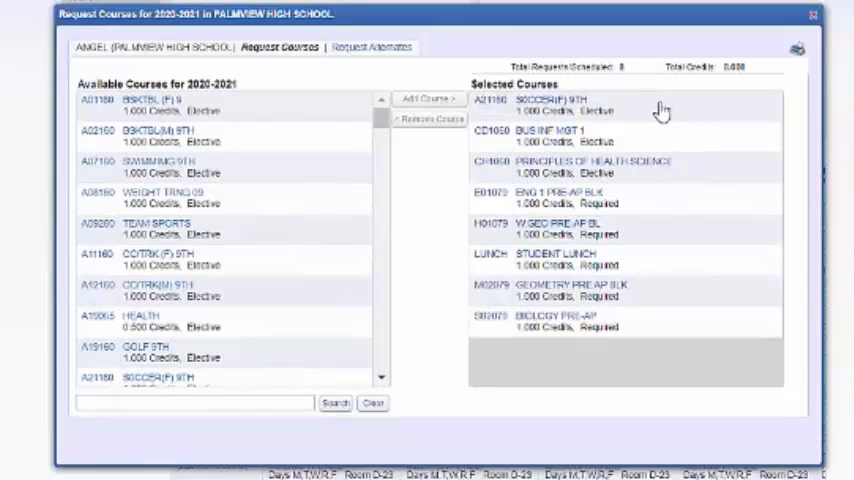